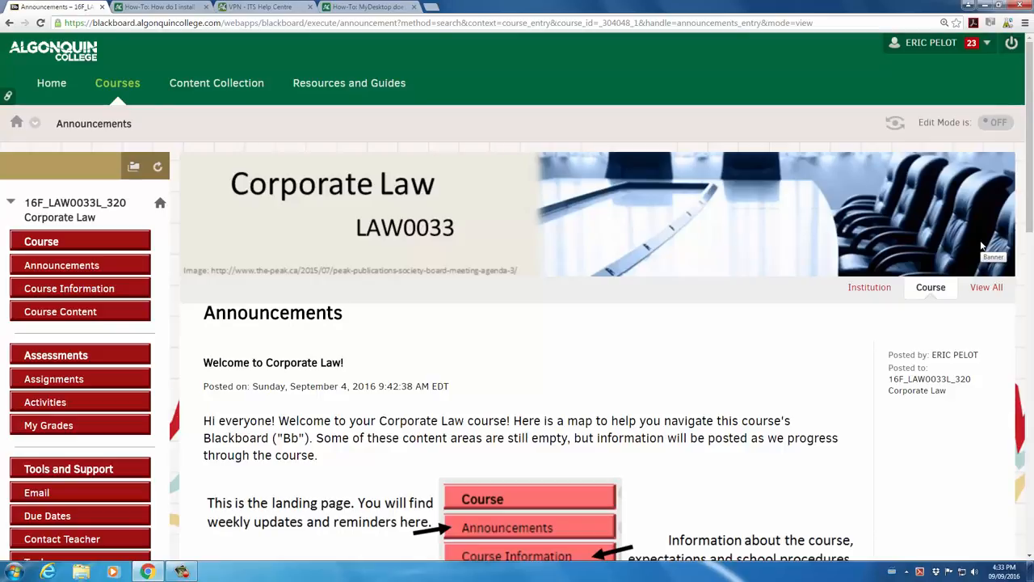
{"action": "mouse_move", "coordinate": [53, 378]}
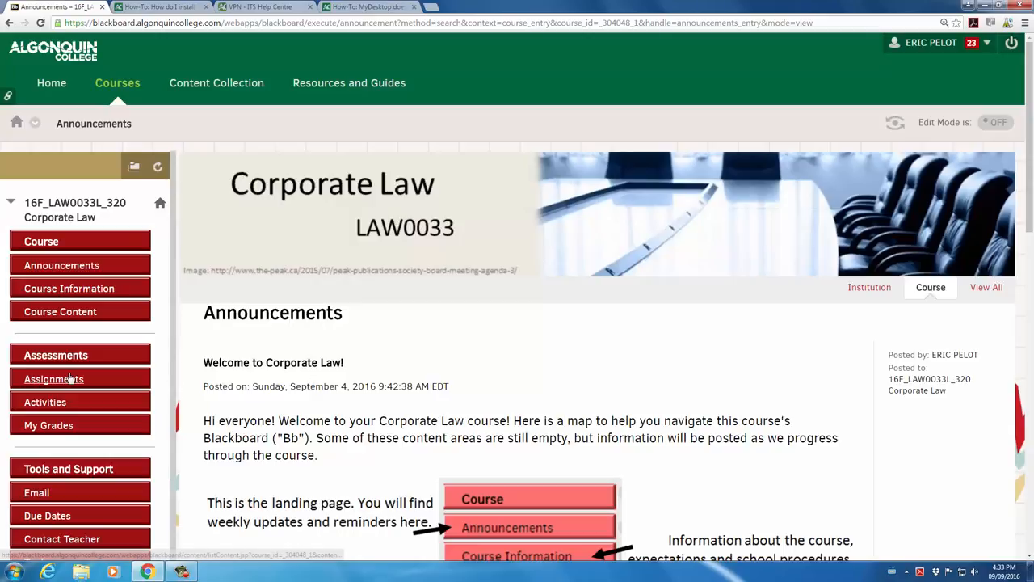
{"action": "mouse_move", "coordinate": [54, 379]}
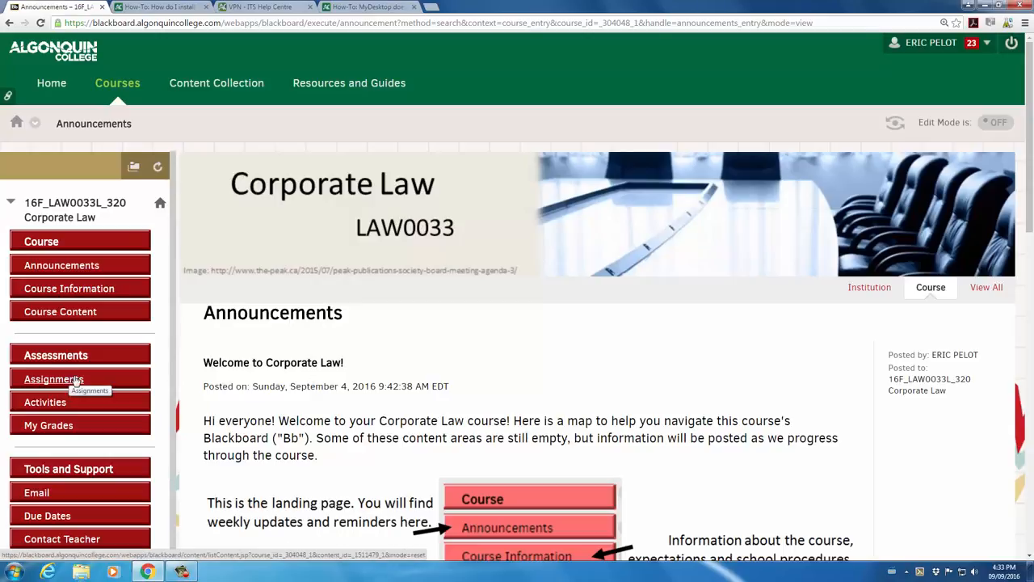
{"action": "mouse_move", "coordinate": [54, 379]}
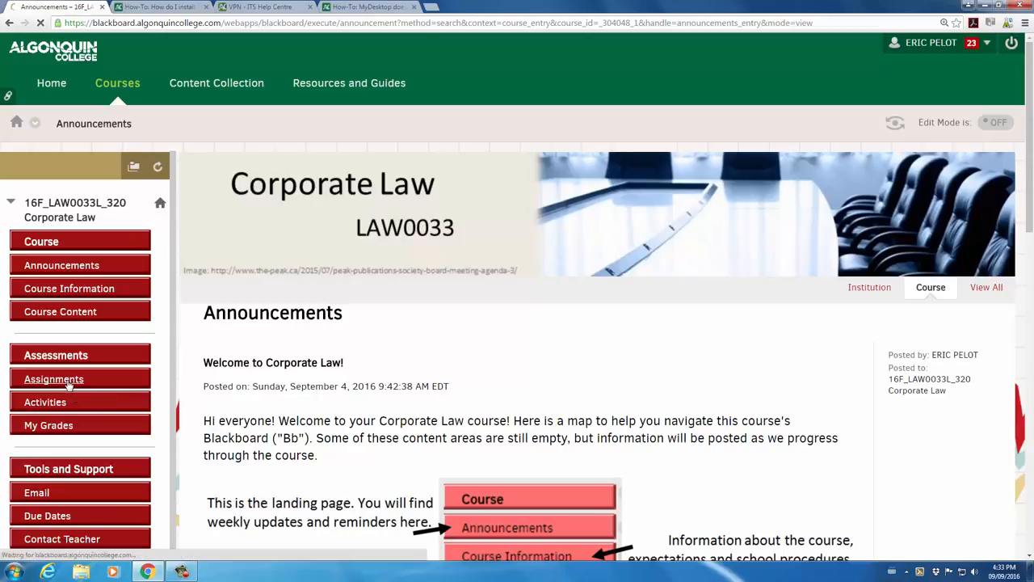
Open the Corporate Law course's Assignments page with the FastCo-from-home instructions.
{"action": "left_click", "coordinate": [54, 379]}
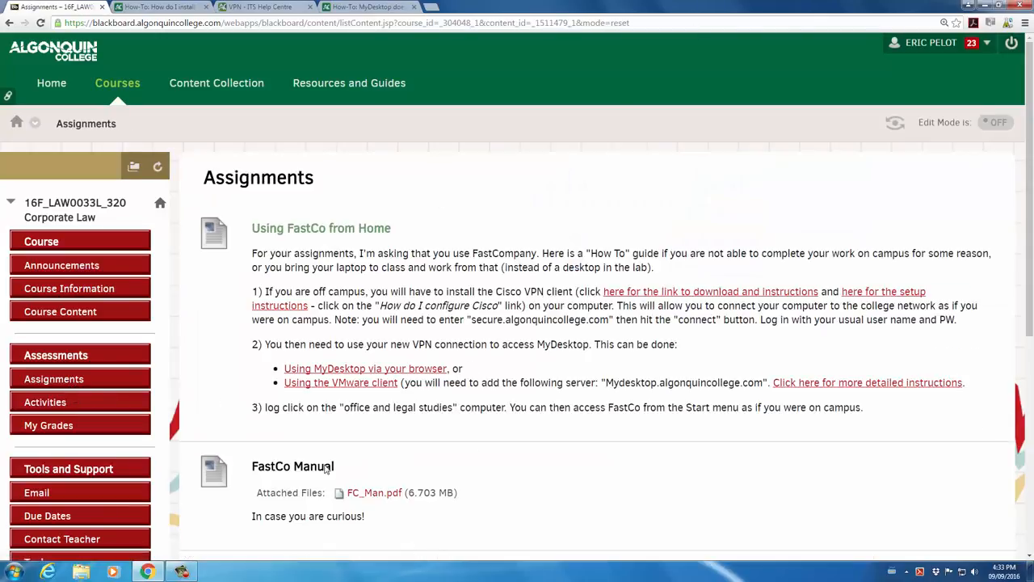
{"action": "mouse_move", "coordinate": [536, 283]}
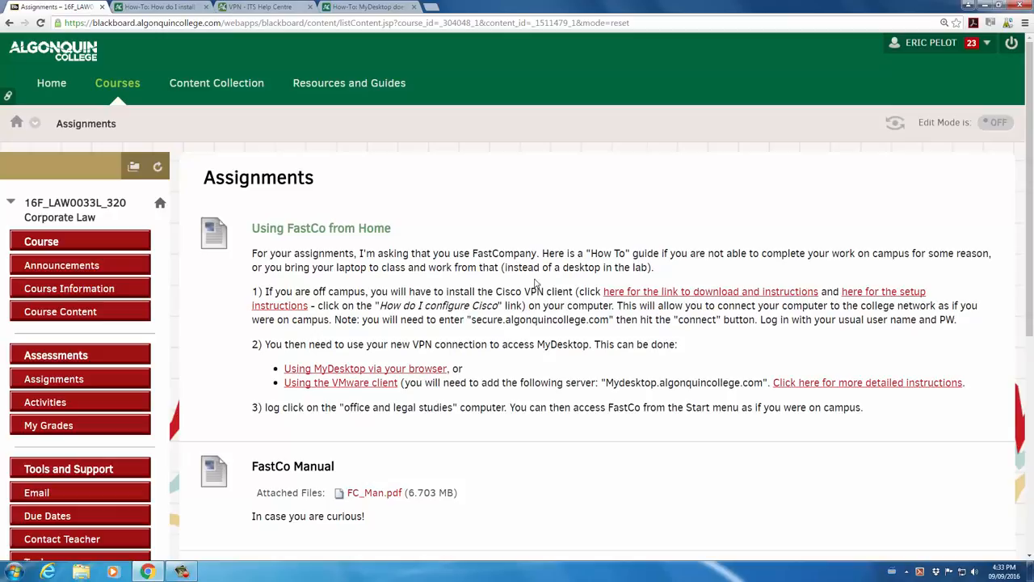
{"action": "mouse_move", "coordinate": [263, 403]}
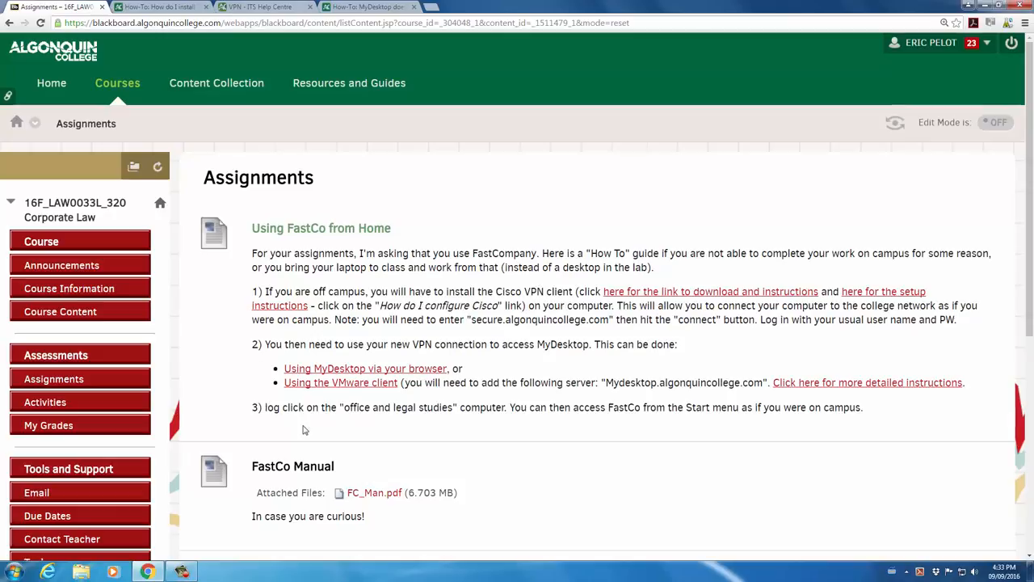
{"action": "mouse_move", "coordinate": [658, 395]}
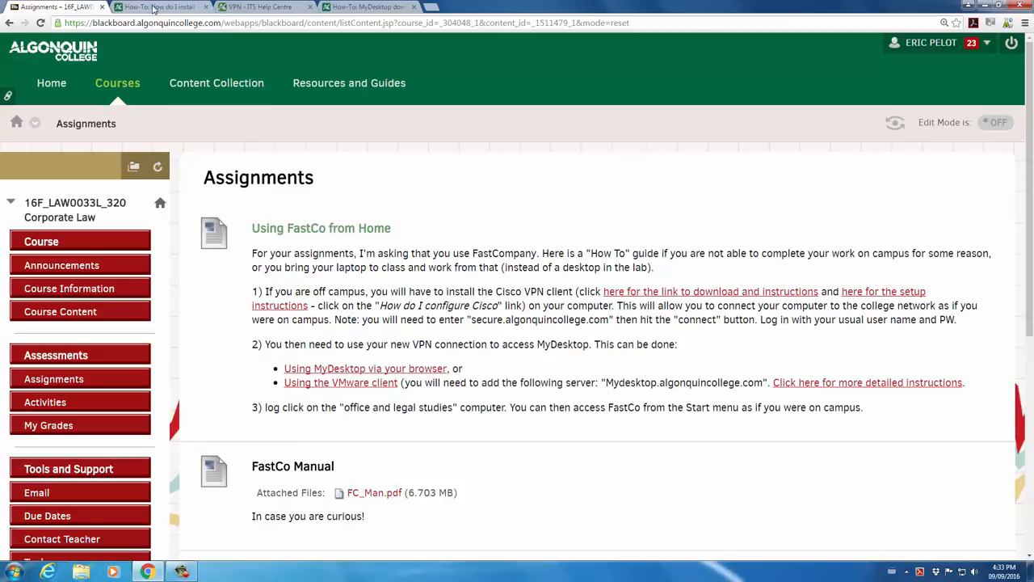
Review the VPN setup and MyDesktop alternatives help articles, then show the desktop.
{"action": "left_click", "coordinate": [162, 6]}
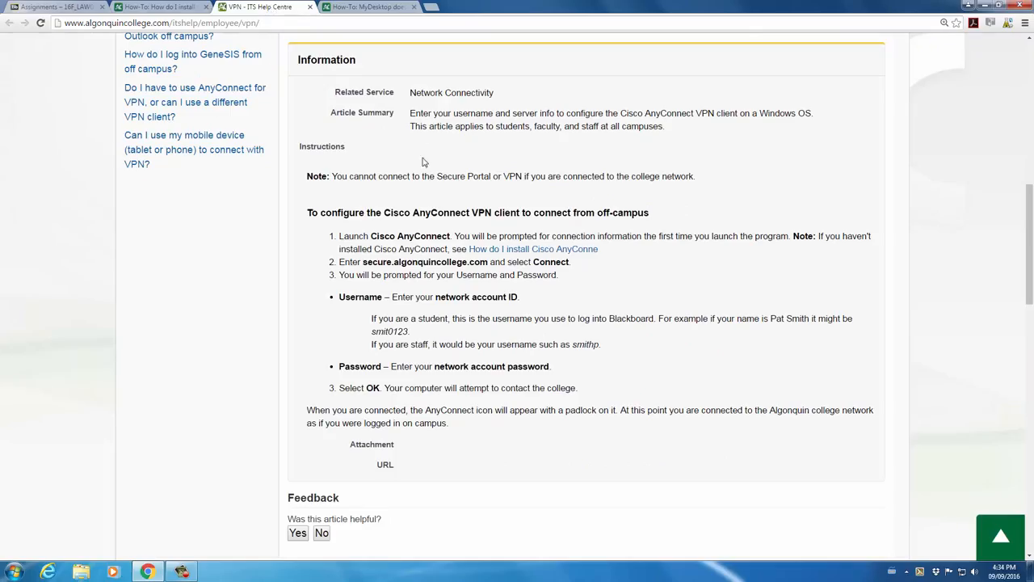
{"action": "mouse_move", "coordinate": [941, 249]}
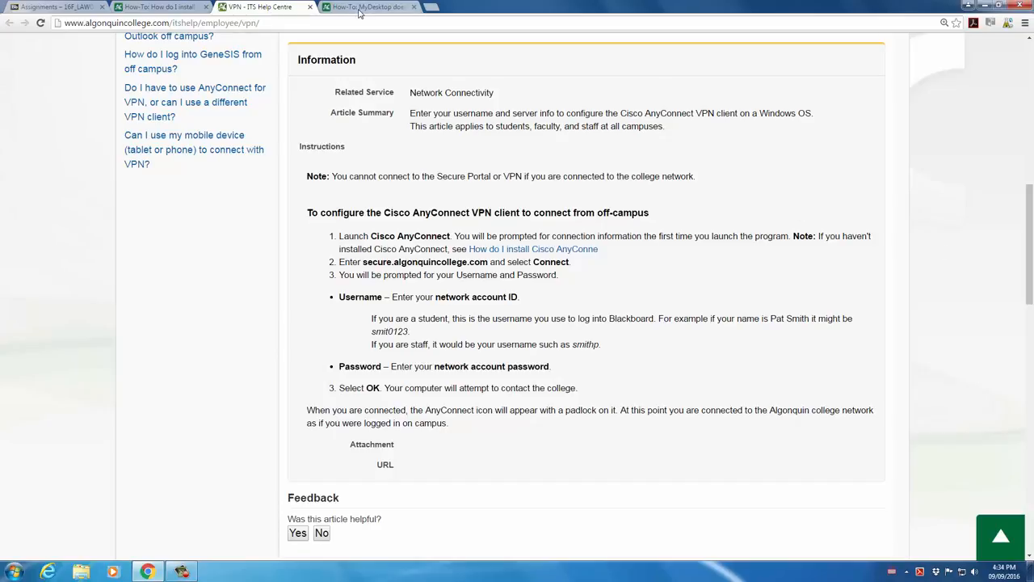
{"action": "left_click", "coordinate": [368, 6]}
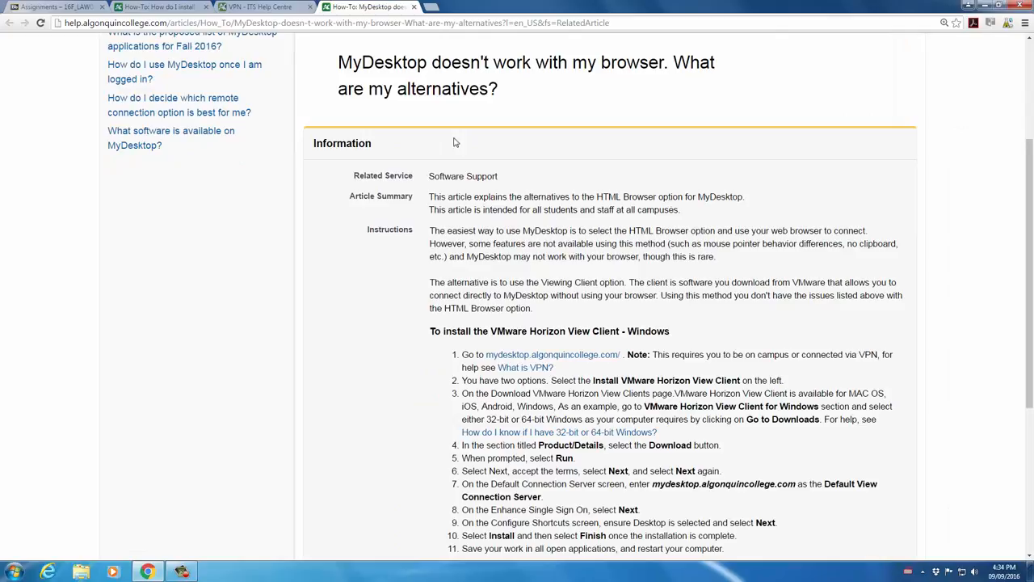
{"action": "mouse_move", "coordinate": [442, 140]}
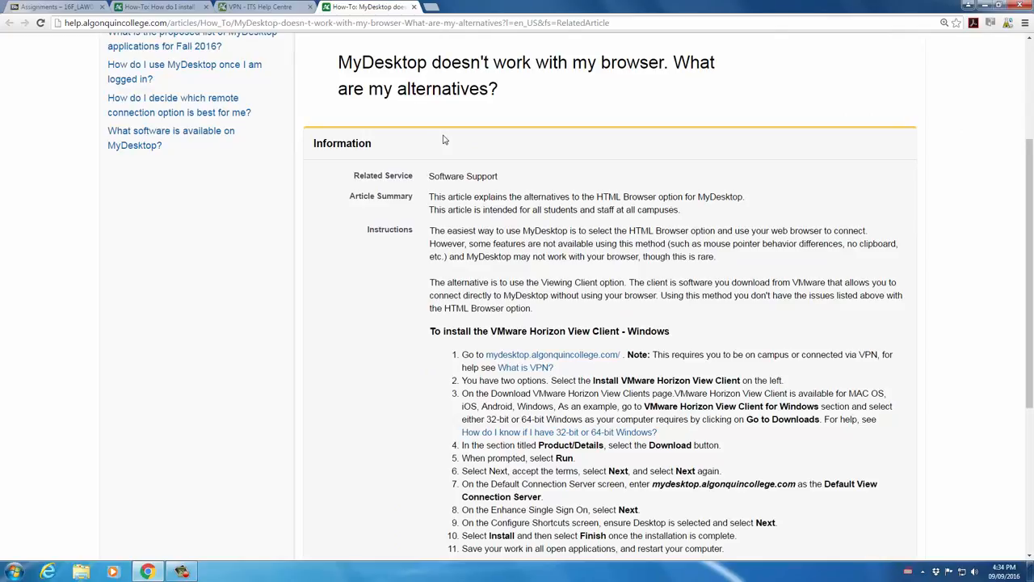
{"action": "mouse_move", "coordinate": [444, 146]}
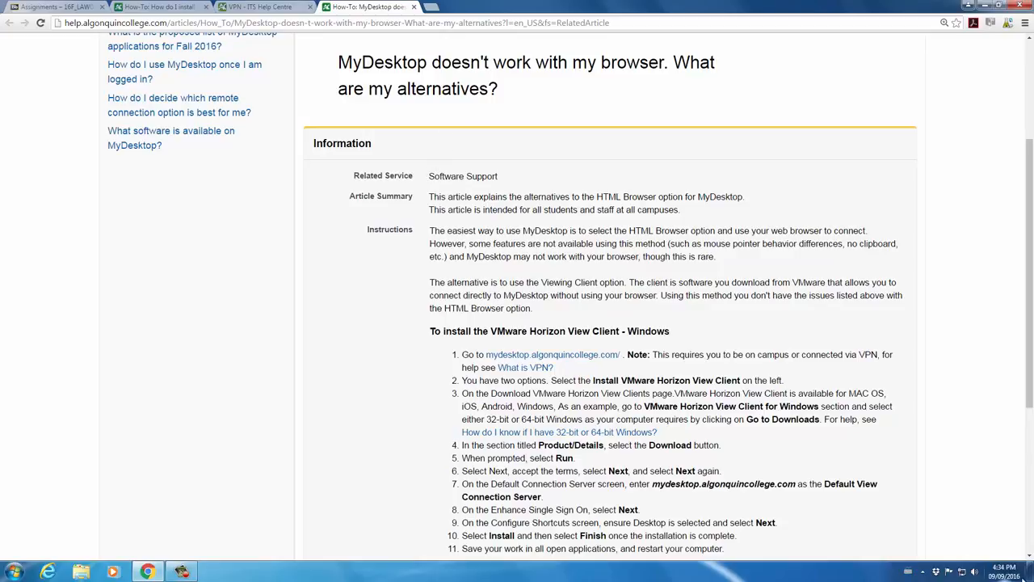
{"action": "left_click", "coordinate": [1031, 571]}
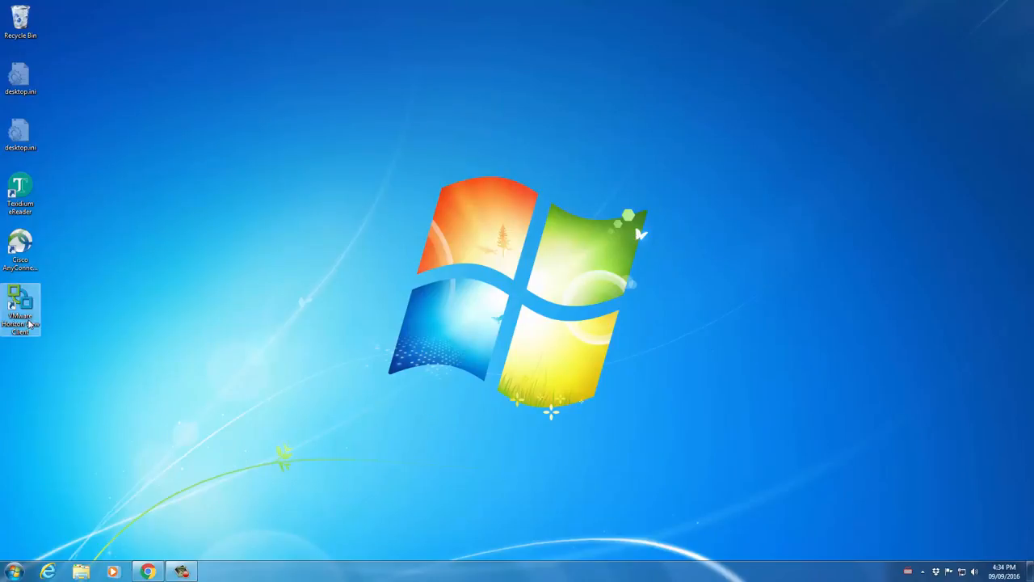
{"action": "mouse_move", "coordinate": [19, 246]}
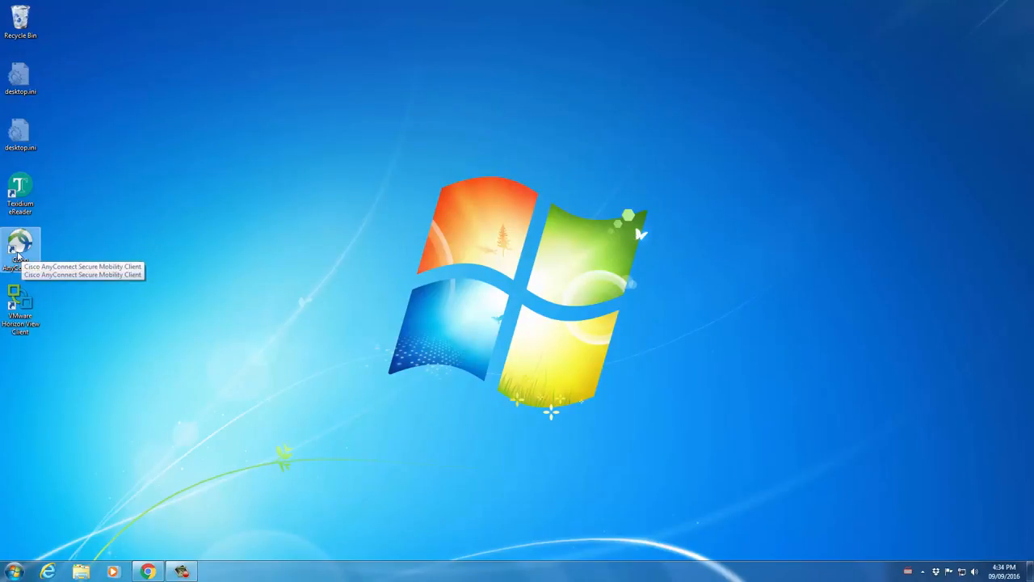
Launch Cisco AnyConnect, select its server address field, and return to Chrome.
{"action": "double_click", "coordinate": [19, 247]}
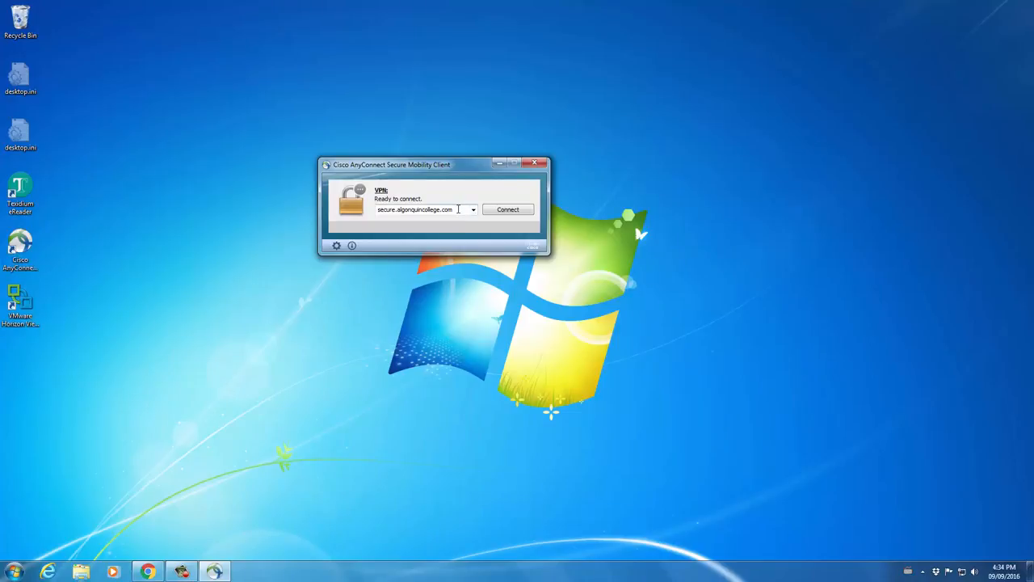
{"action": "triple_click", "coordinate": [416, 209]}
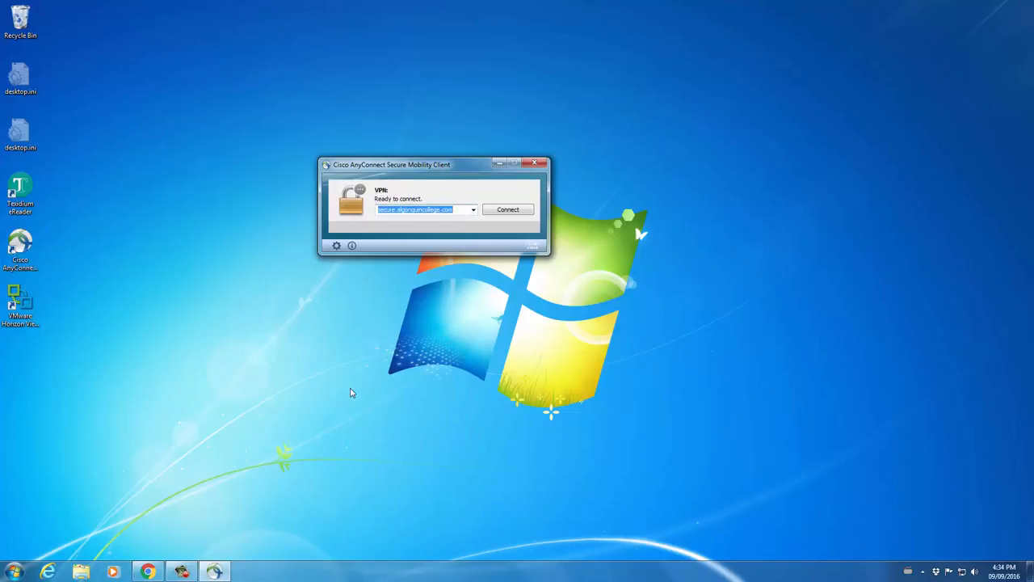
{"action": "mouse_move", "coordinate": [351, 408]}
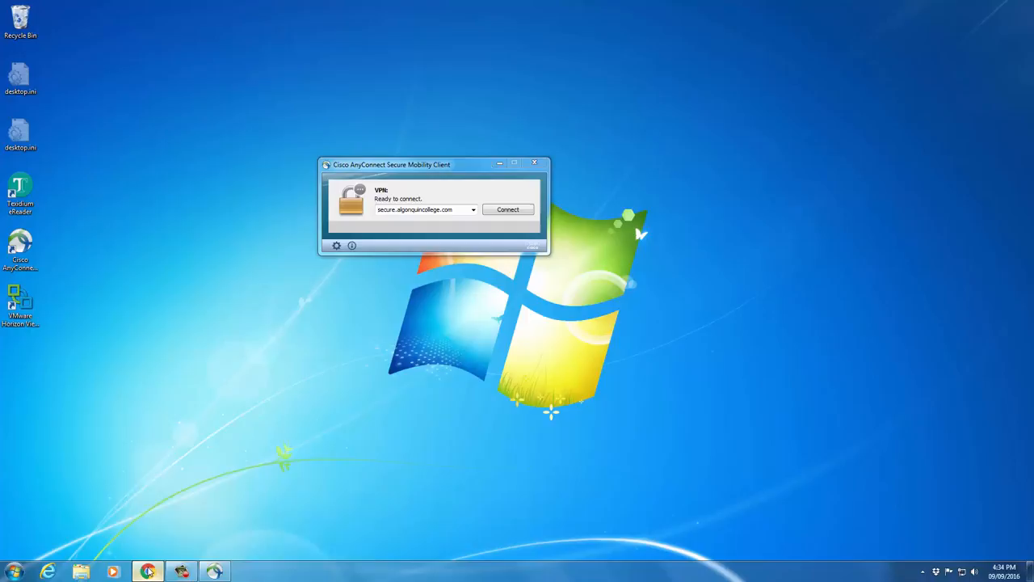
{"action": "left_click", "coordinate": [148, 571]}
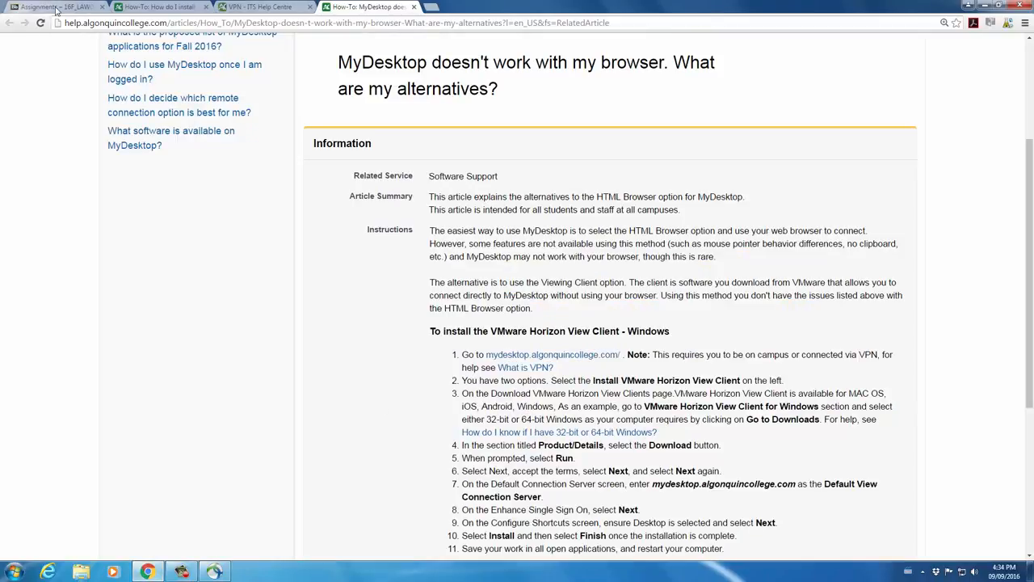
Return to the Assignments page to find the address secure.algonquincollege.com.
{"action": "left_click", "coordinate": [53, 6]}
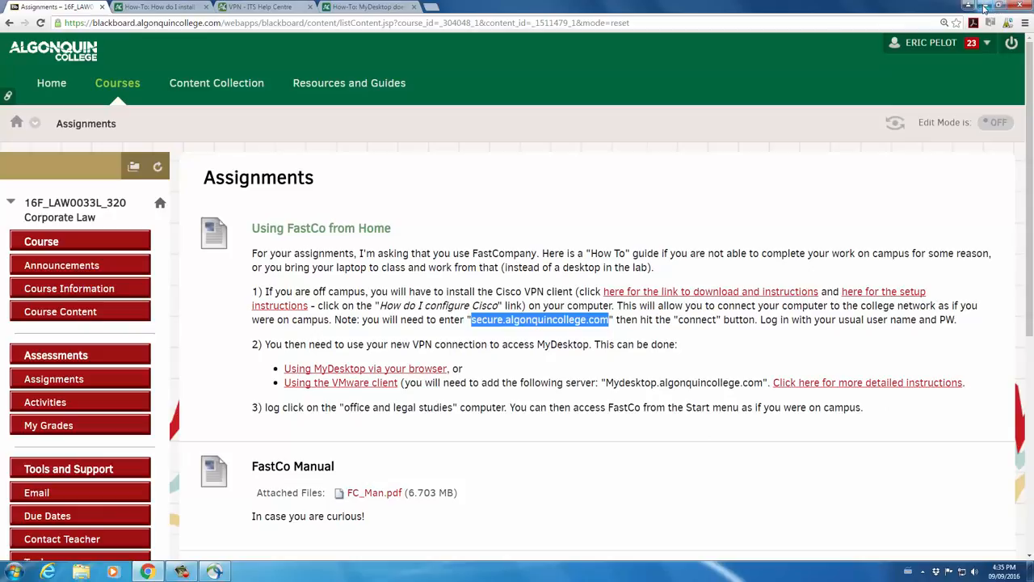
{"action": "mouse_move", "coordinate": [984, 11]}
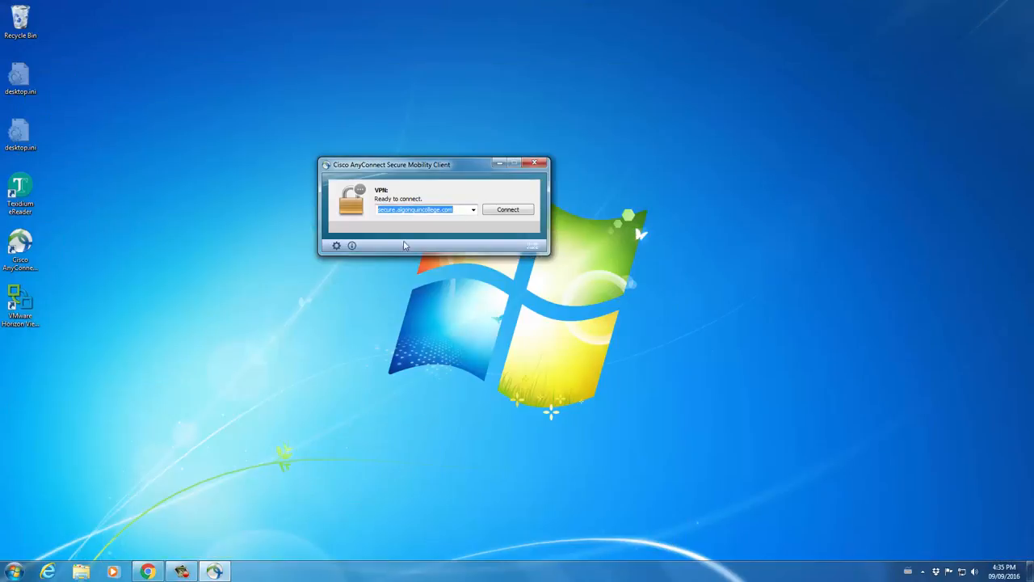
Submit the VPN login credentials for secure.algonquincollege.com.
{"action": "left_click", "coordinate": [507, 210]}
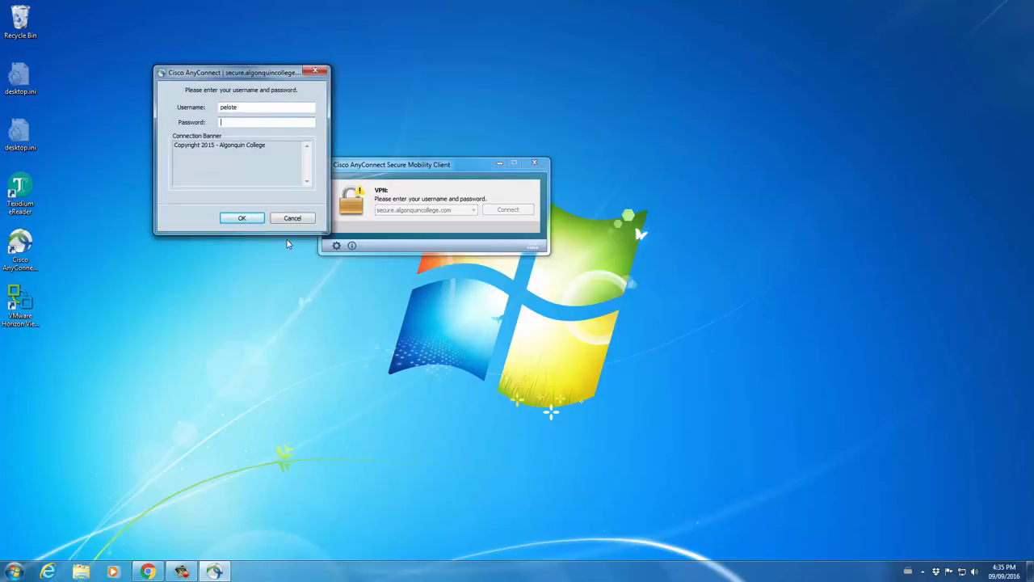
{"action": "mouse_move", "coordinate": [262, 244]}
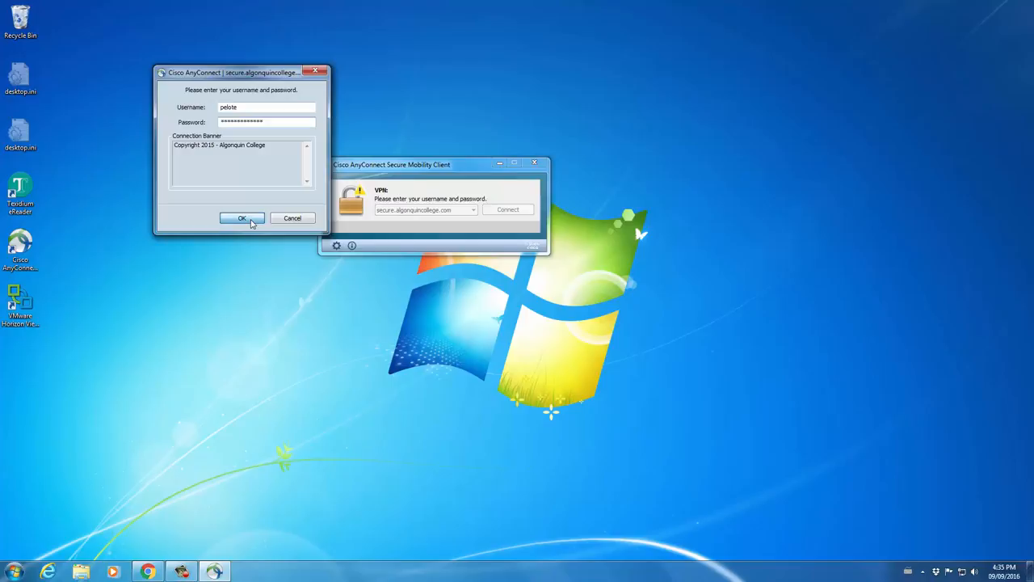
{"action": "left_click", "coordinate": [241, 218]}
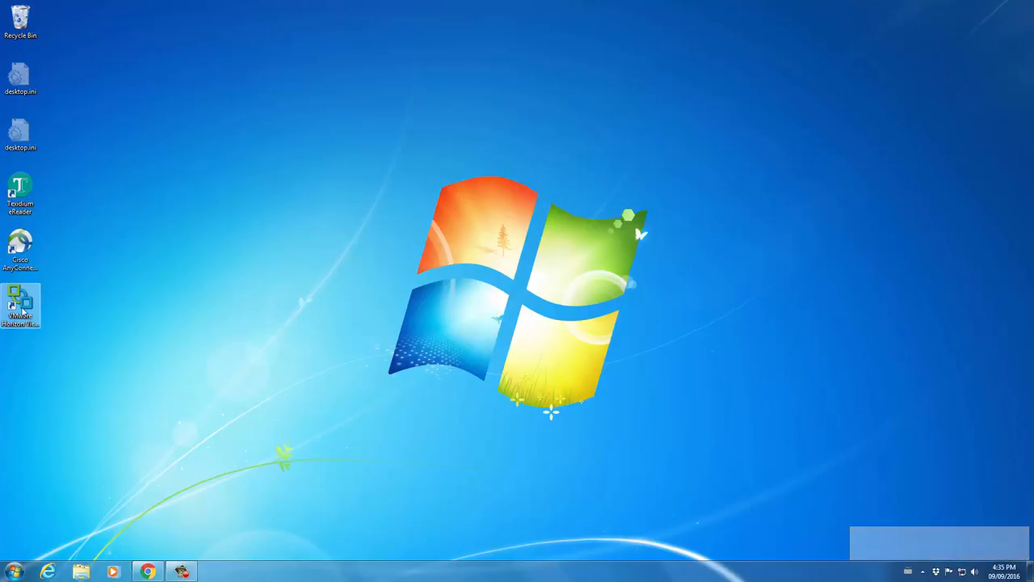
Launch VMware Horizon View Client from its desktop shortcut.
{"action": "double_click", "coordinate": [19, 306]}
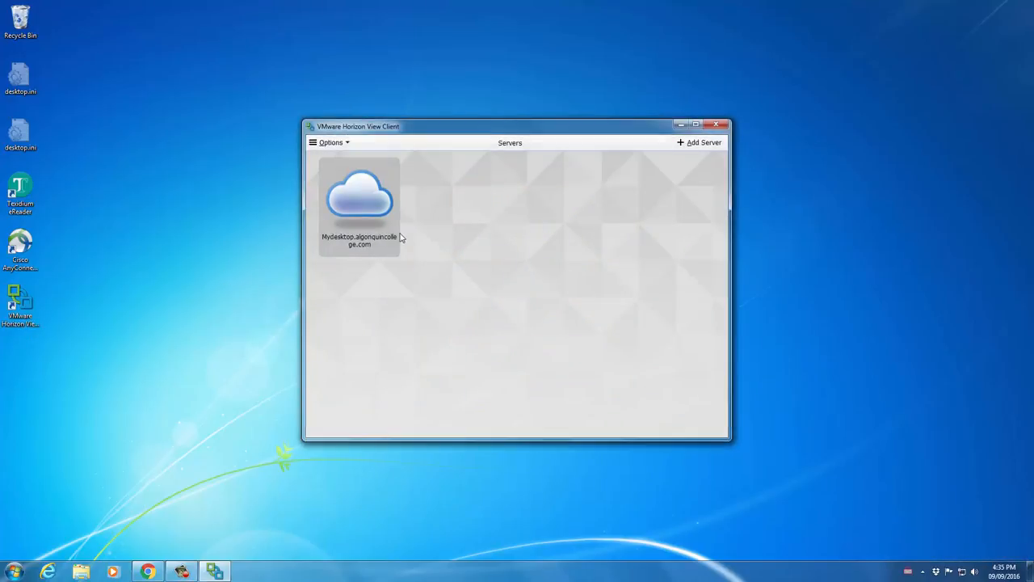
{"action": "mouse_move", "coordinate": [352, 206]}
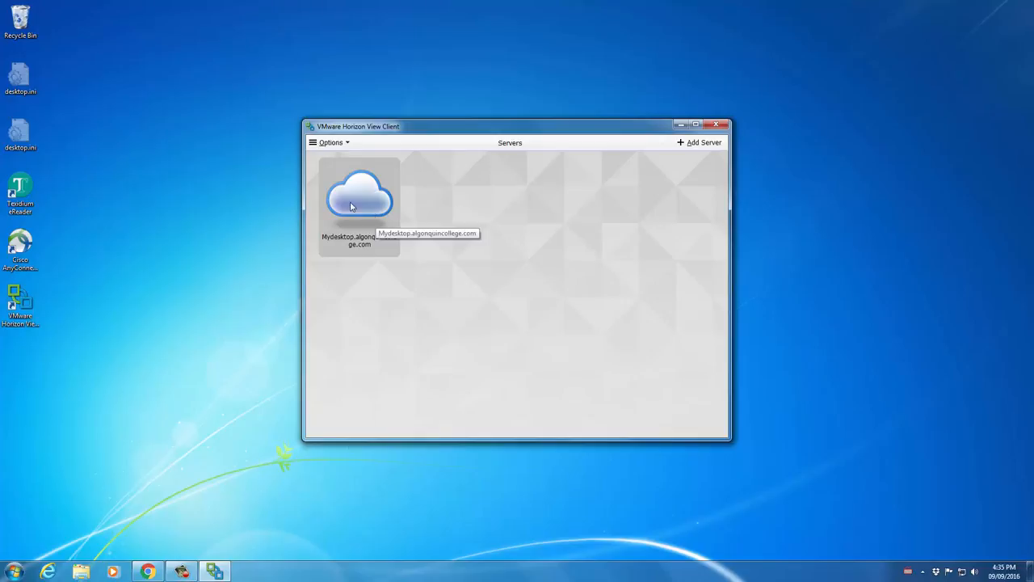
{"action": "mouse_move", "coordinate": [429, 227]}
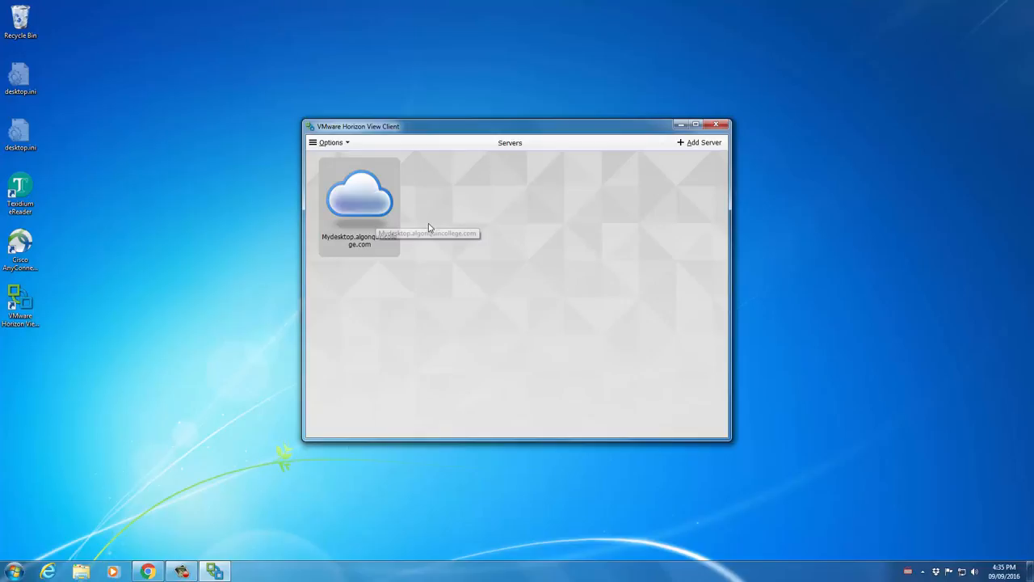
{"action": "mouse_move", "coordinate": [372, 208]}
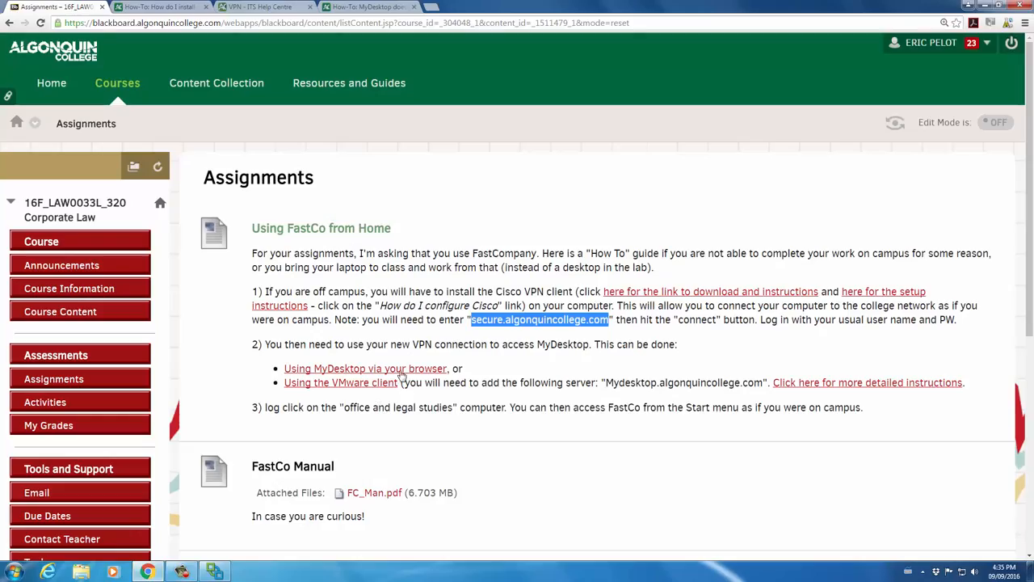
{"action": "mouse_move", "coordinate": [705, 431]}
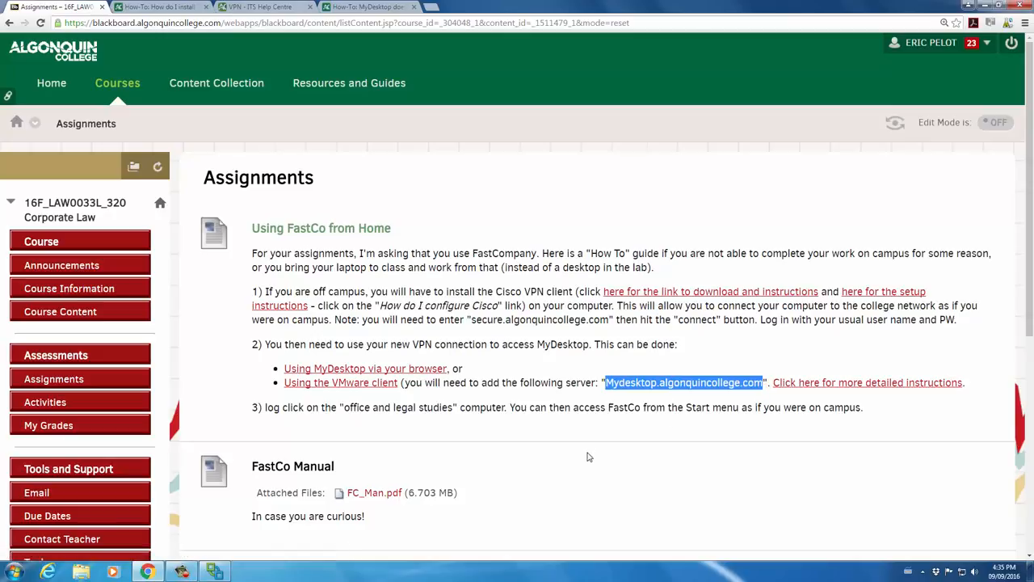
{"action": "mouse_move", "coordinate": [628, 453]}
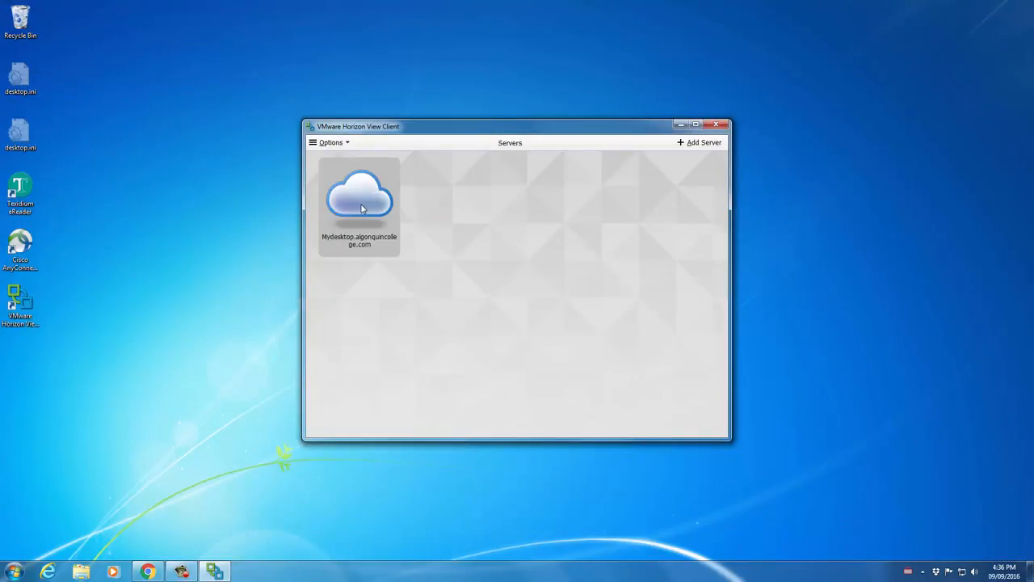
Log in to Mydesktop.algonquincollege.com and launch the Office and Legal desktop.
{"action": "double_click", "coordinate": [359, 197]}
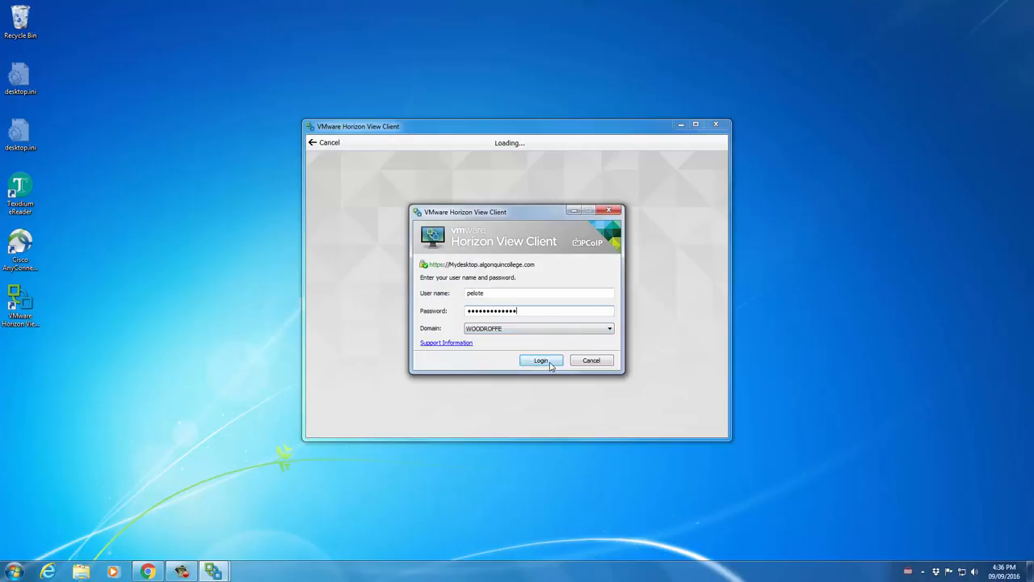
{"action": "left_click", "coordinate": [540, 361]}
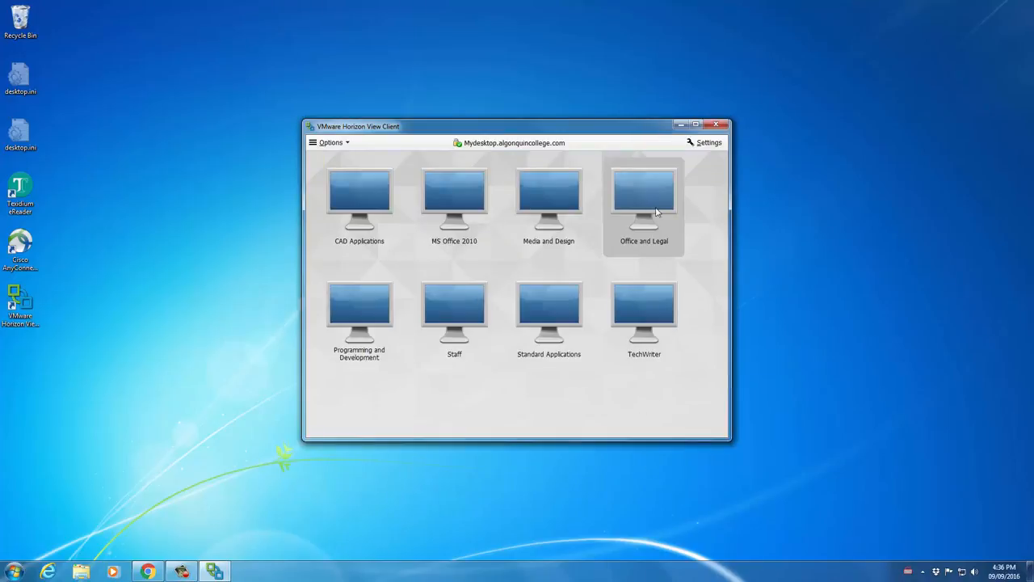
{"action": "mouse_move", "coordinate": [671, 203]}
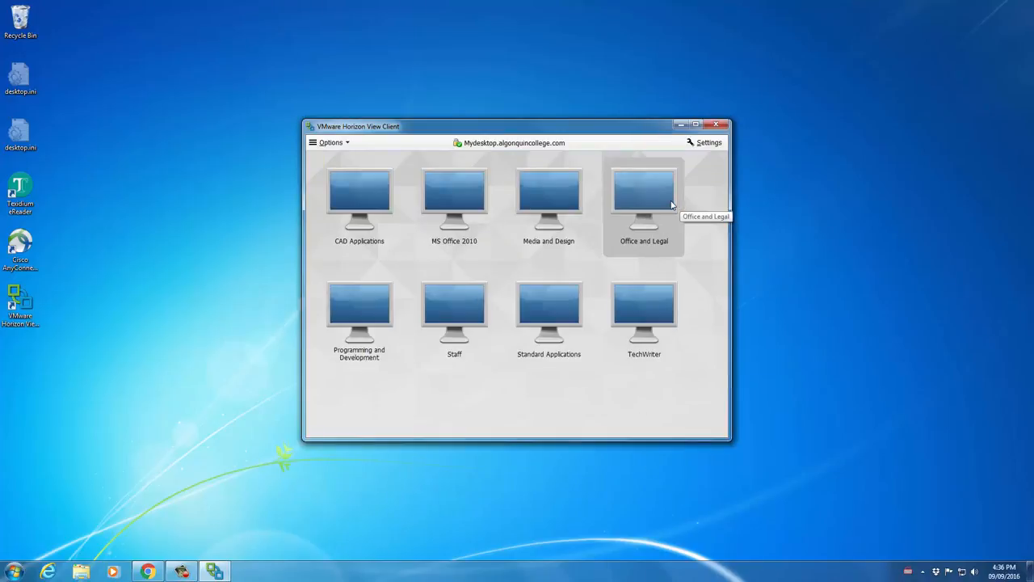
{"action": "mouse_move", "coordinate": [656, 204]}
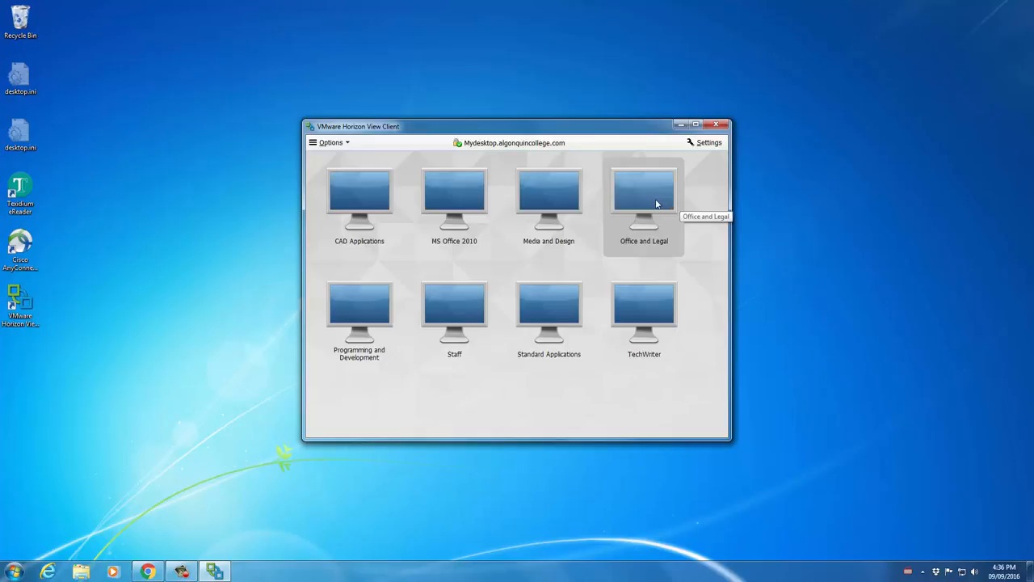
{"action": "mouse_move", "coordinate": [659, 212]}
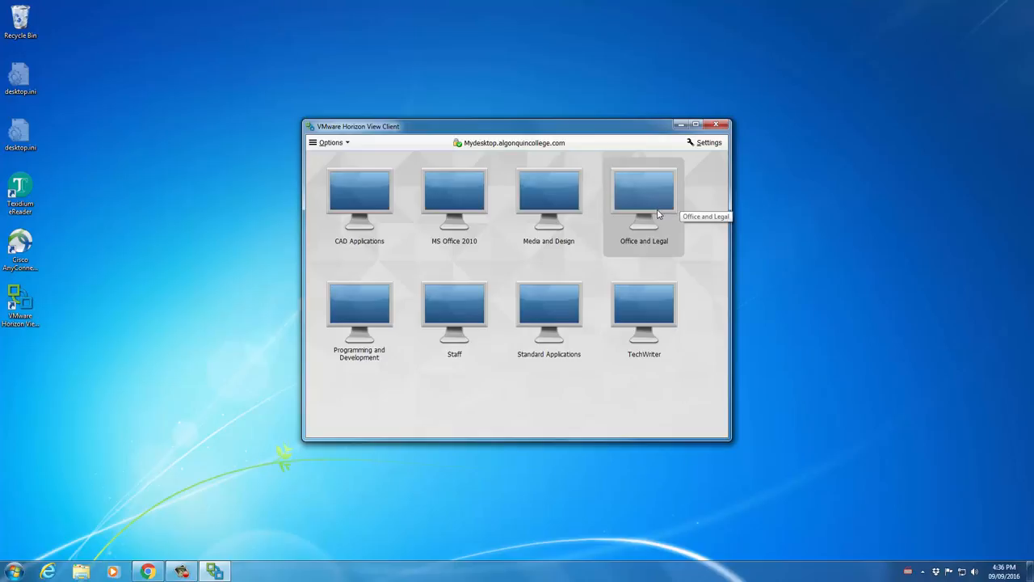
{"action": "double_click", "coordinate": [643, 198]}
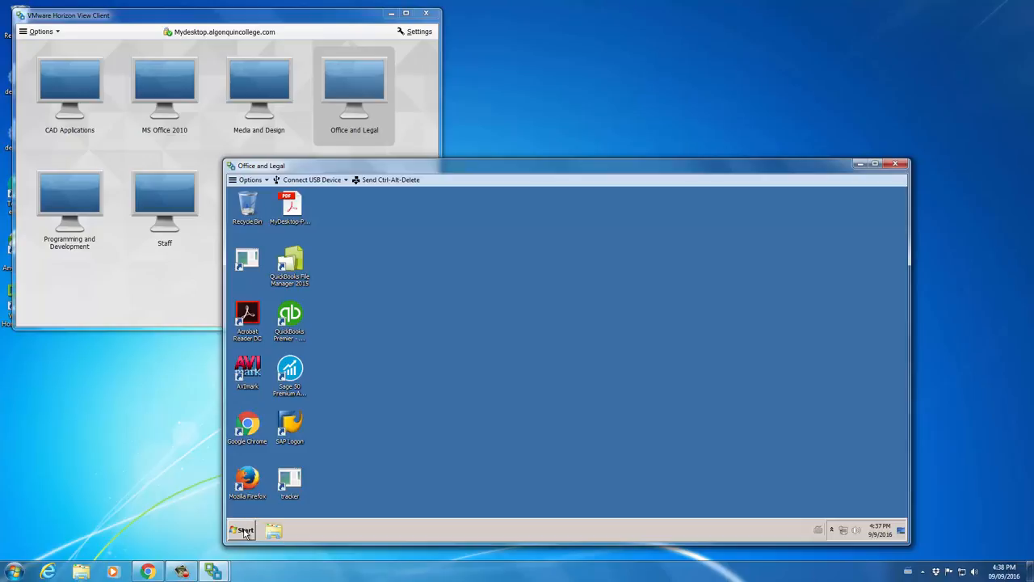
Expand All Programs > Office and Legal Software > Fast Company in the remote Start menu.
{"action": "left_click", "coordinate": [242, 530]}
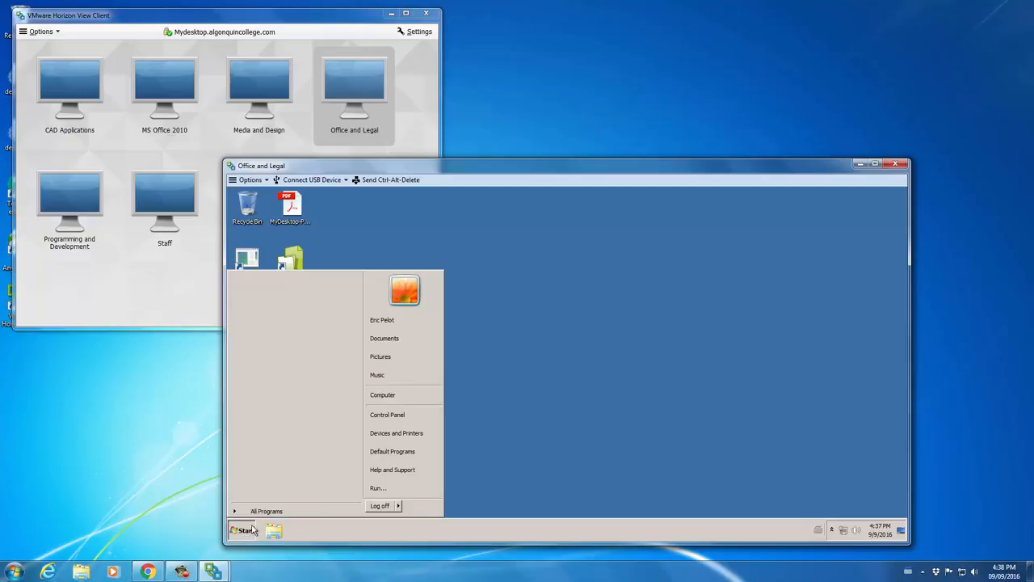
{"action": "left_click", "coordinate": [267, 511]}
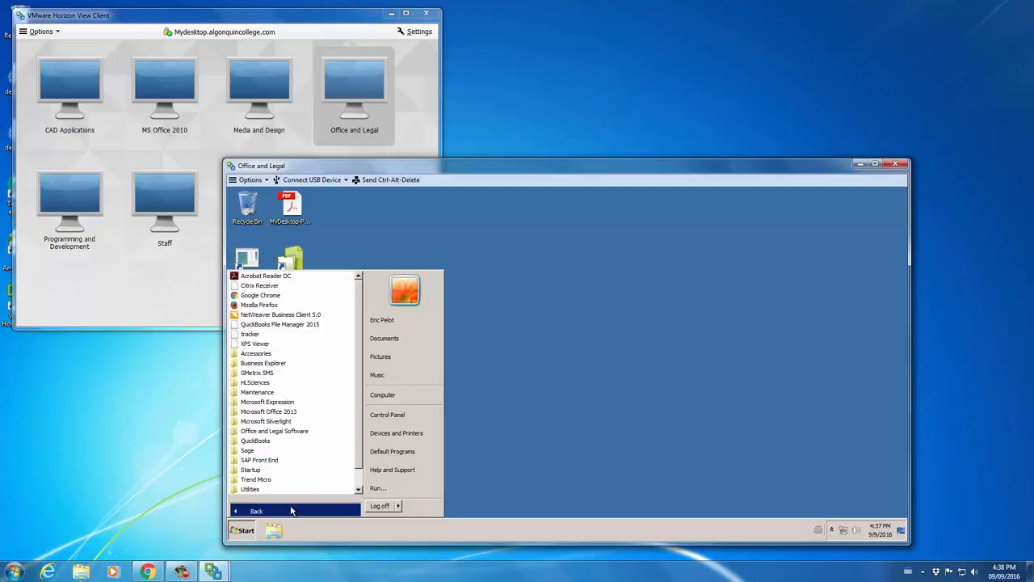
{"action": "scroll", "scroll_direction": "down", "scroll_amount": 3}
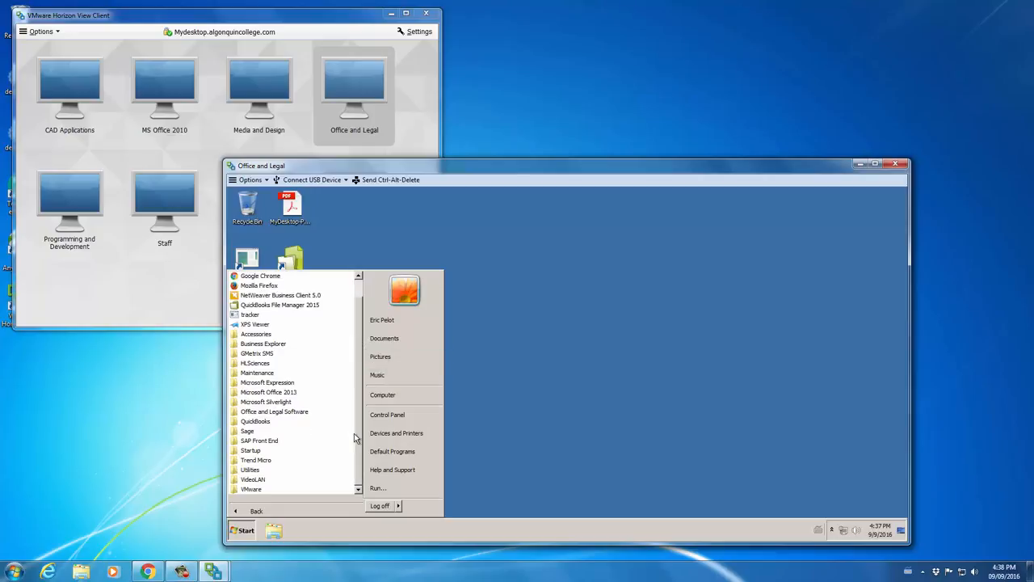
{"action": "mouse_move", "coordinate": [274, 411]}
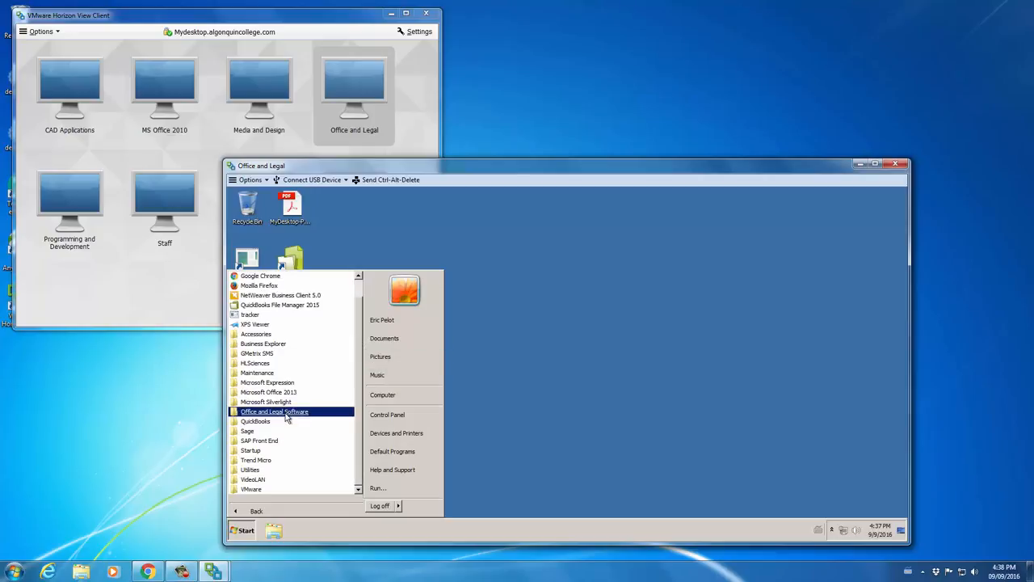
{"action": "left_click", "coordinate": [275, 411]}
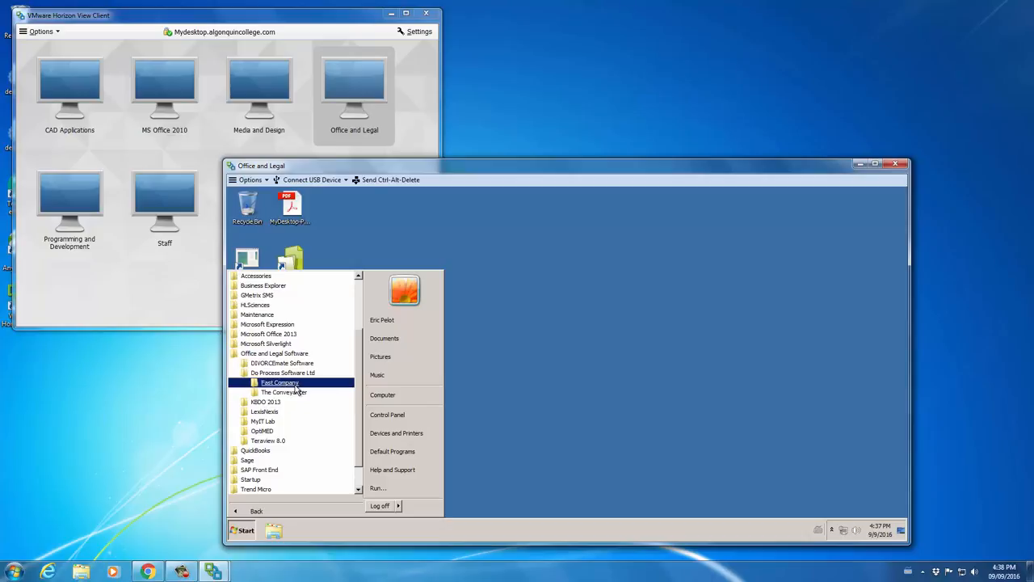
{"action": "left_click", "coordinate": [280, 382]}
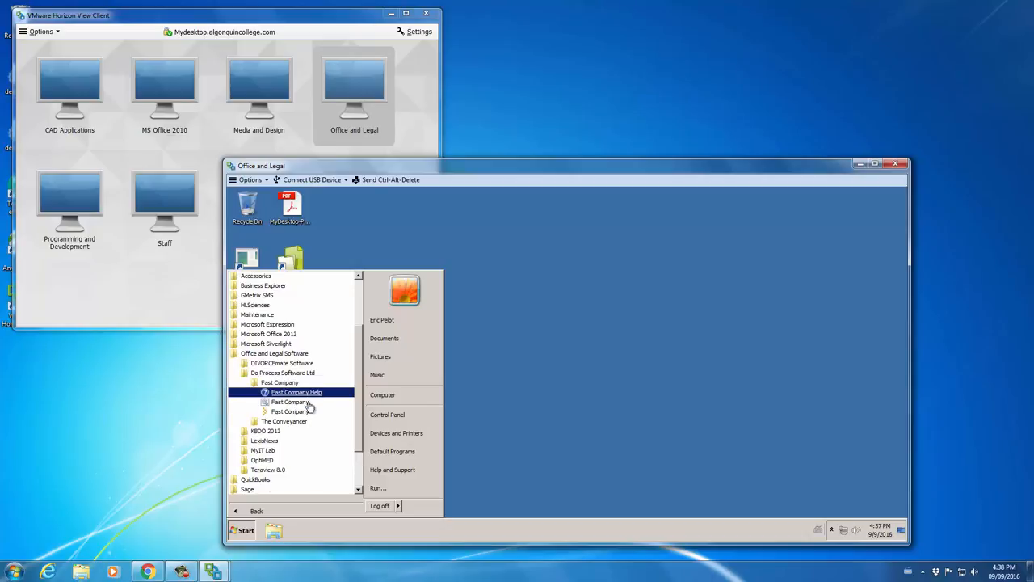